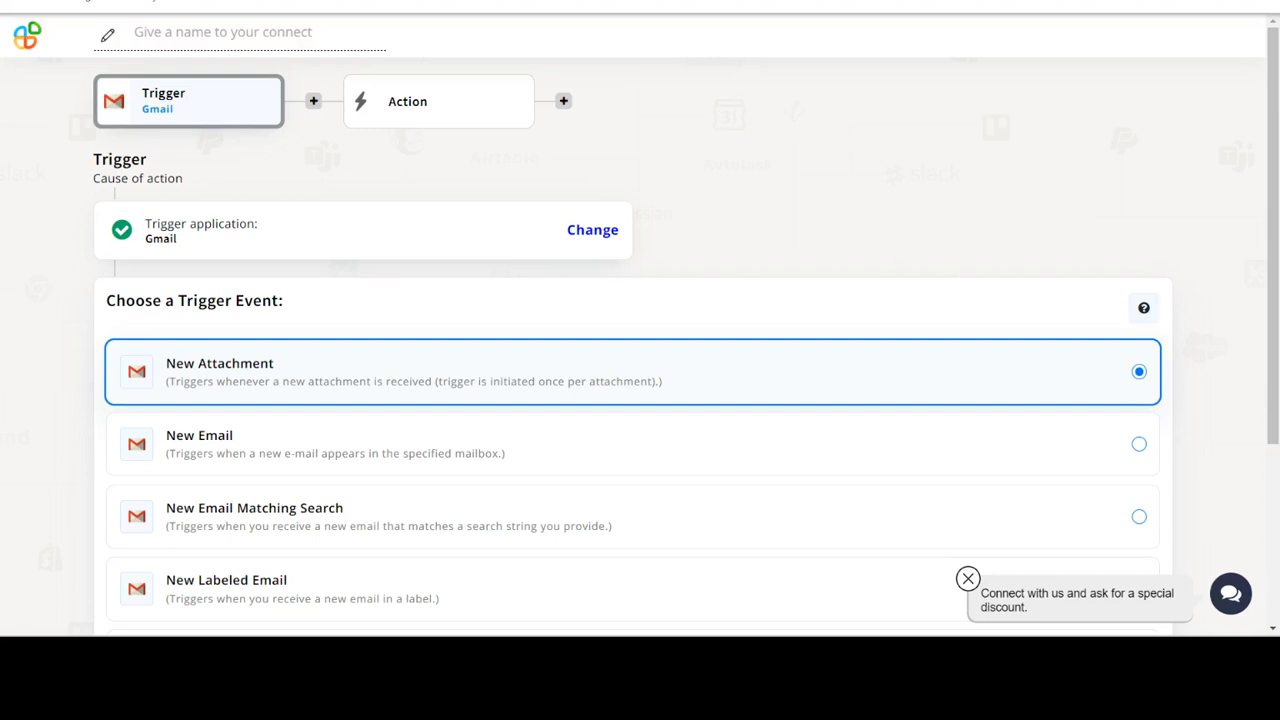
Choose New Email as the Gmail trigger event and confirm the connected Gmail account.
scroll(down, 3)
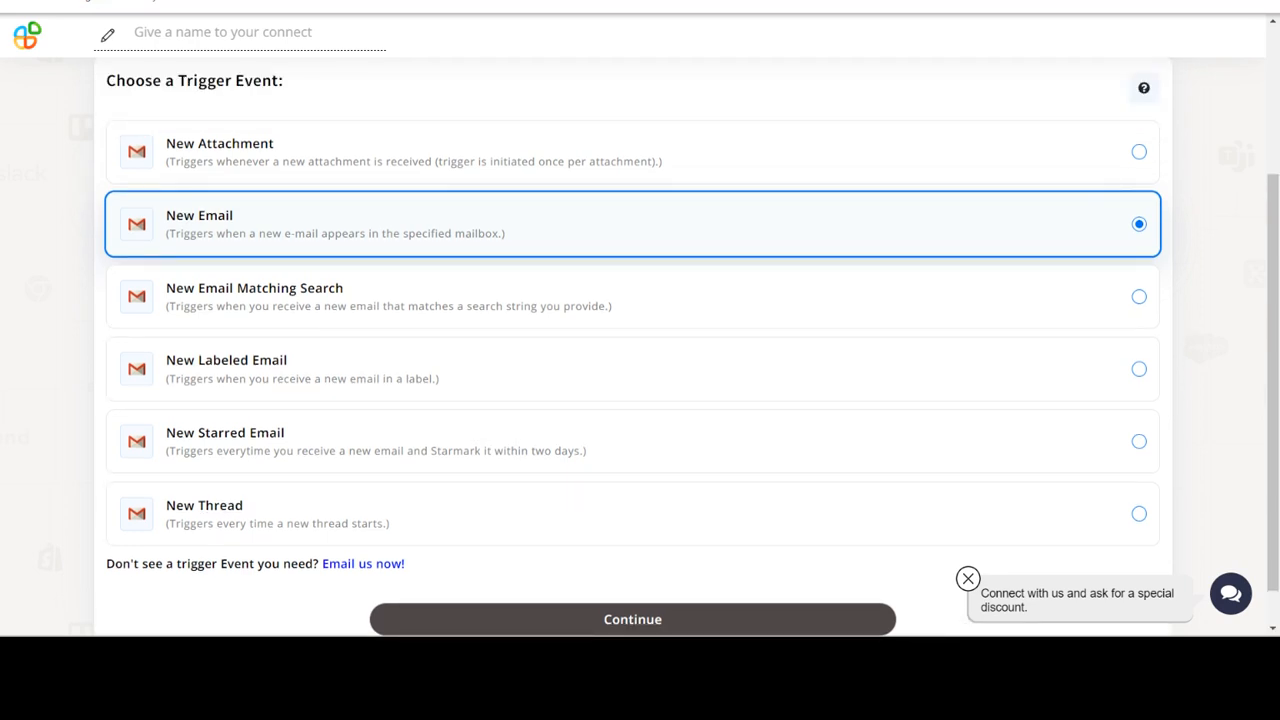
click(632, 619)
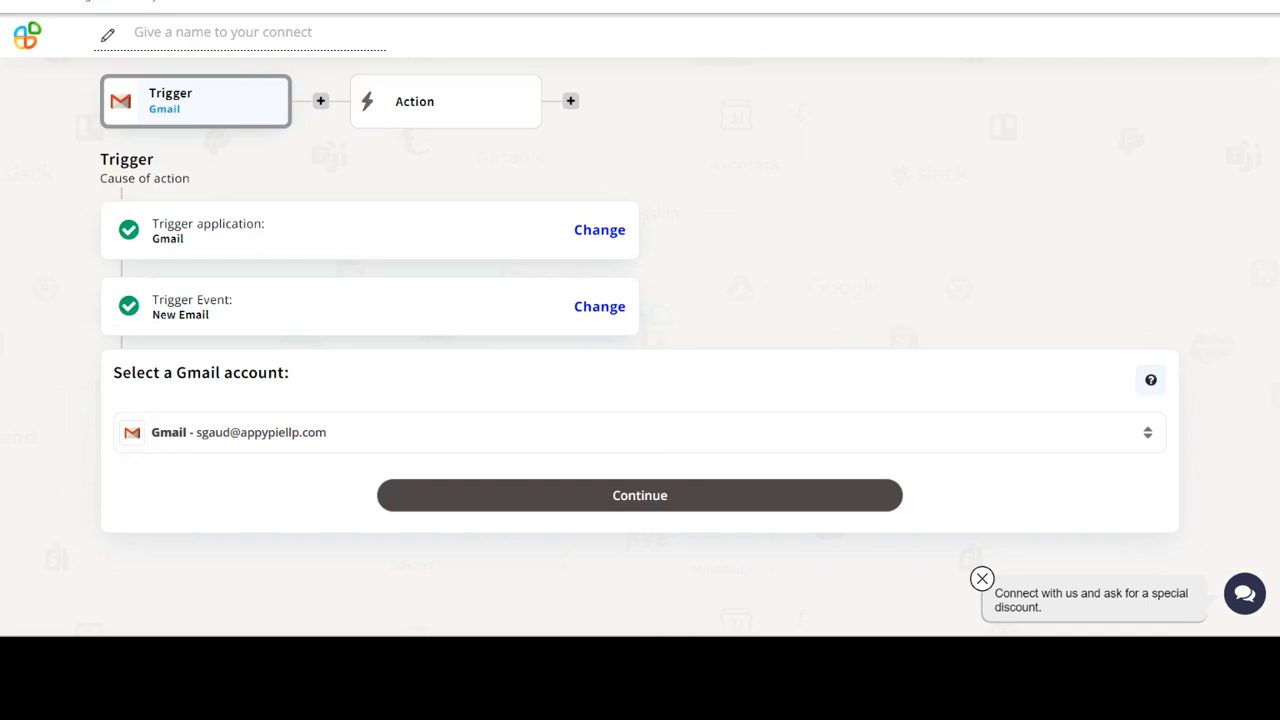
click(639, 495)
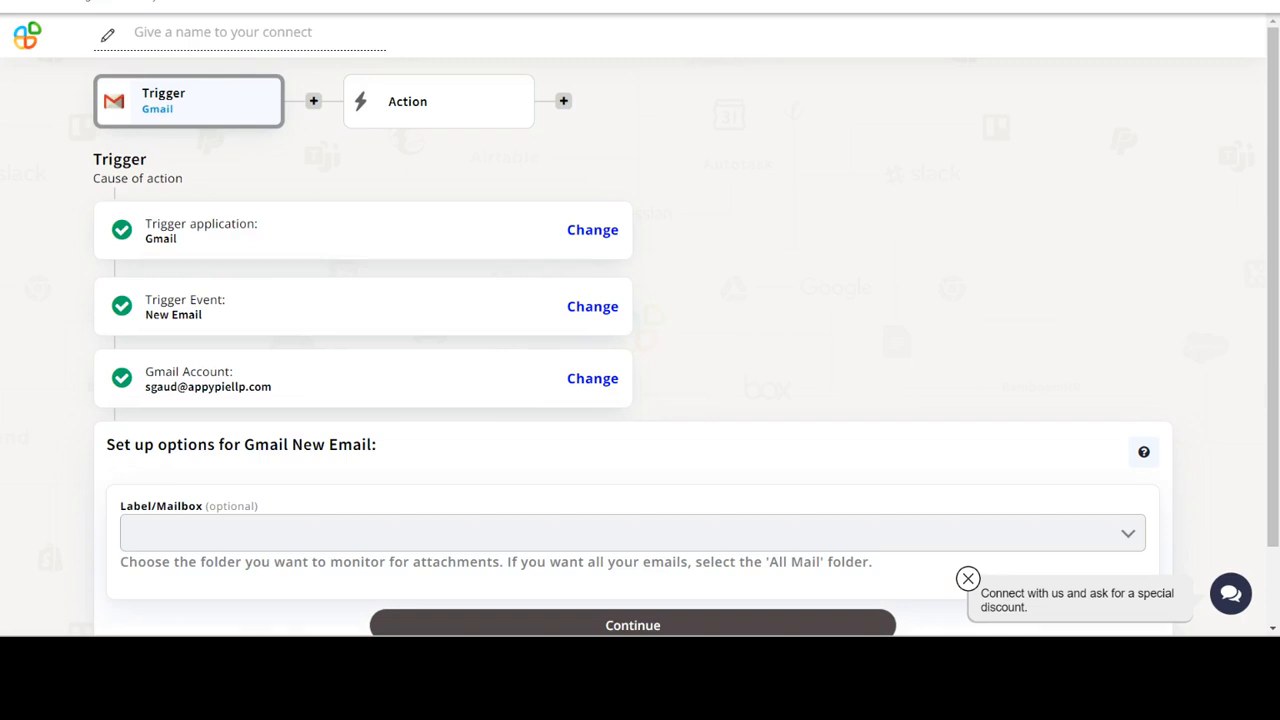
Set the trigger's Label/Mailbox to INBOX.
scroll(down, 3)
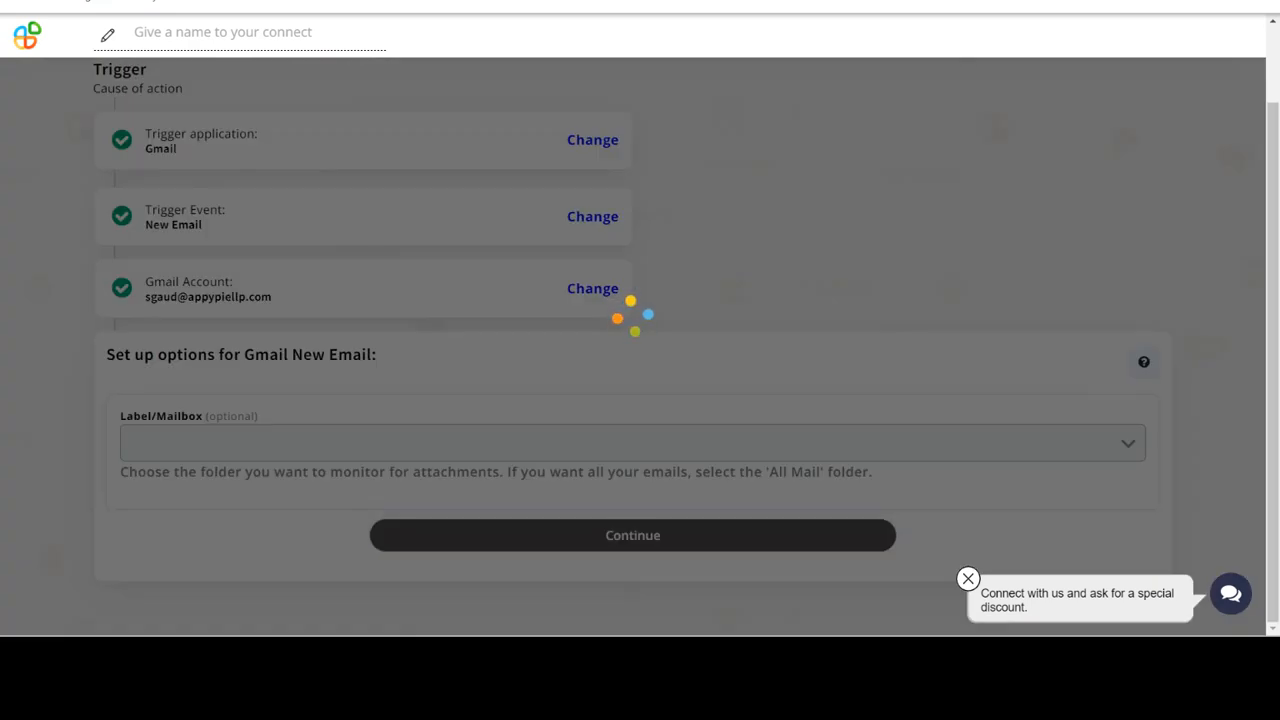
click(632, 443)
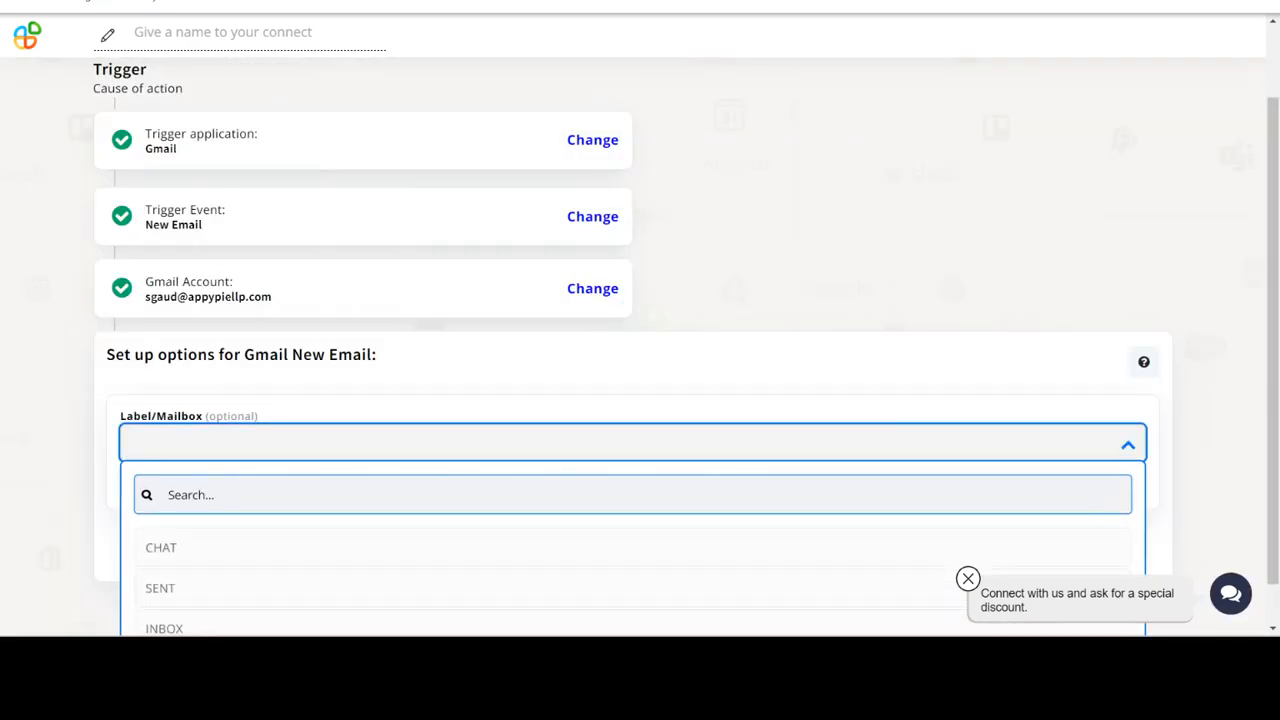
click(164, 628)
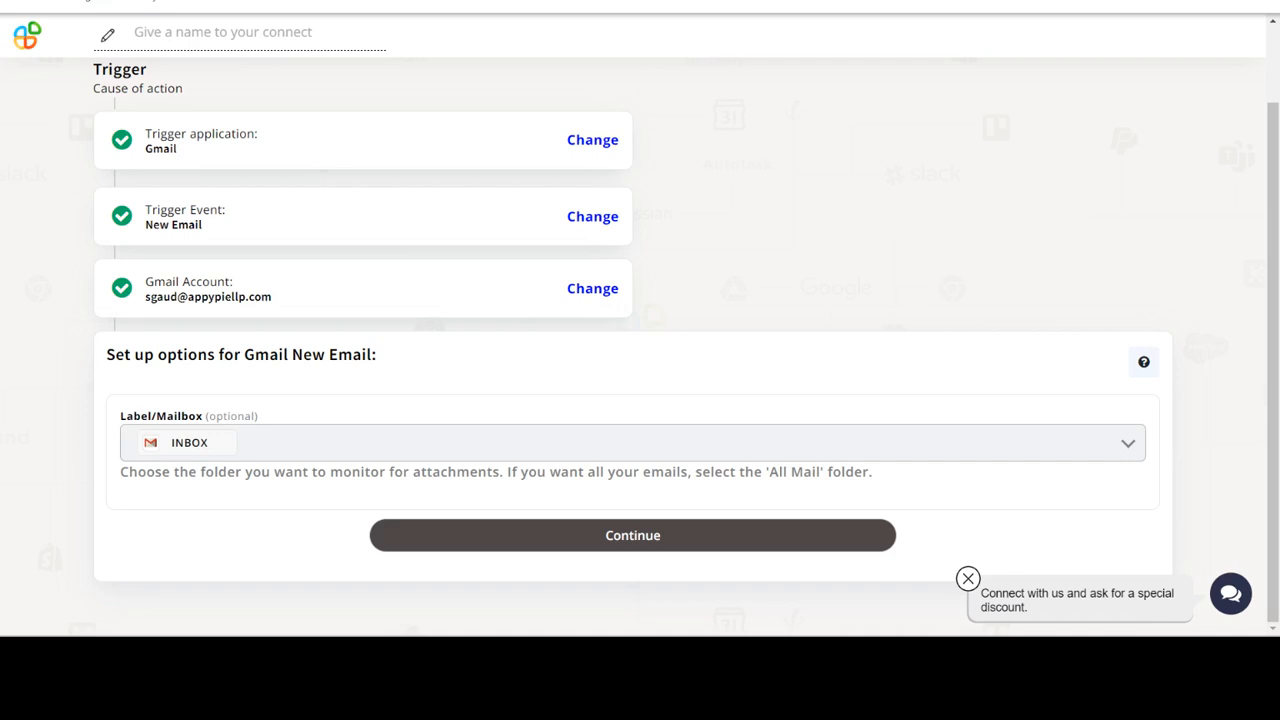
Finish the trigger and select macOS Calendar as the action app.
click(632, 535)
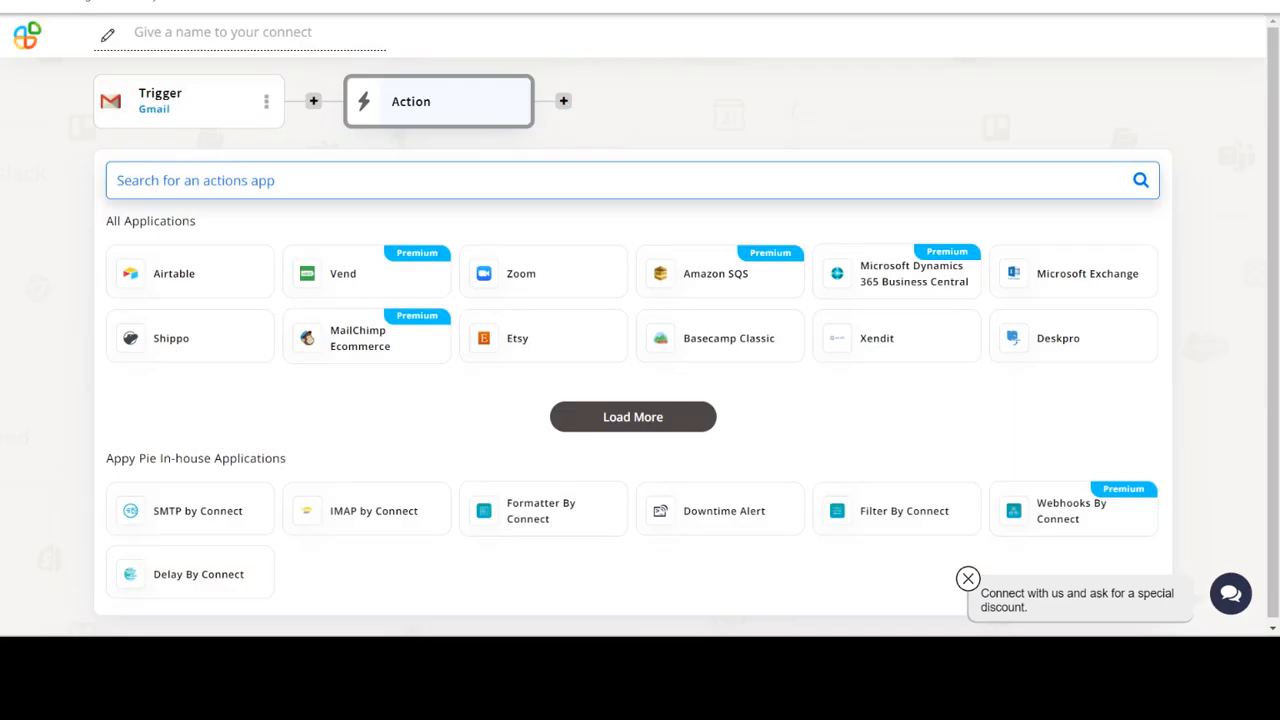
text(macOS Calendar)
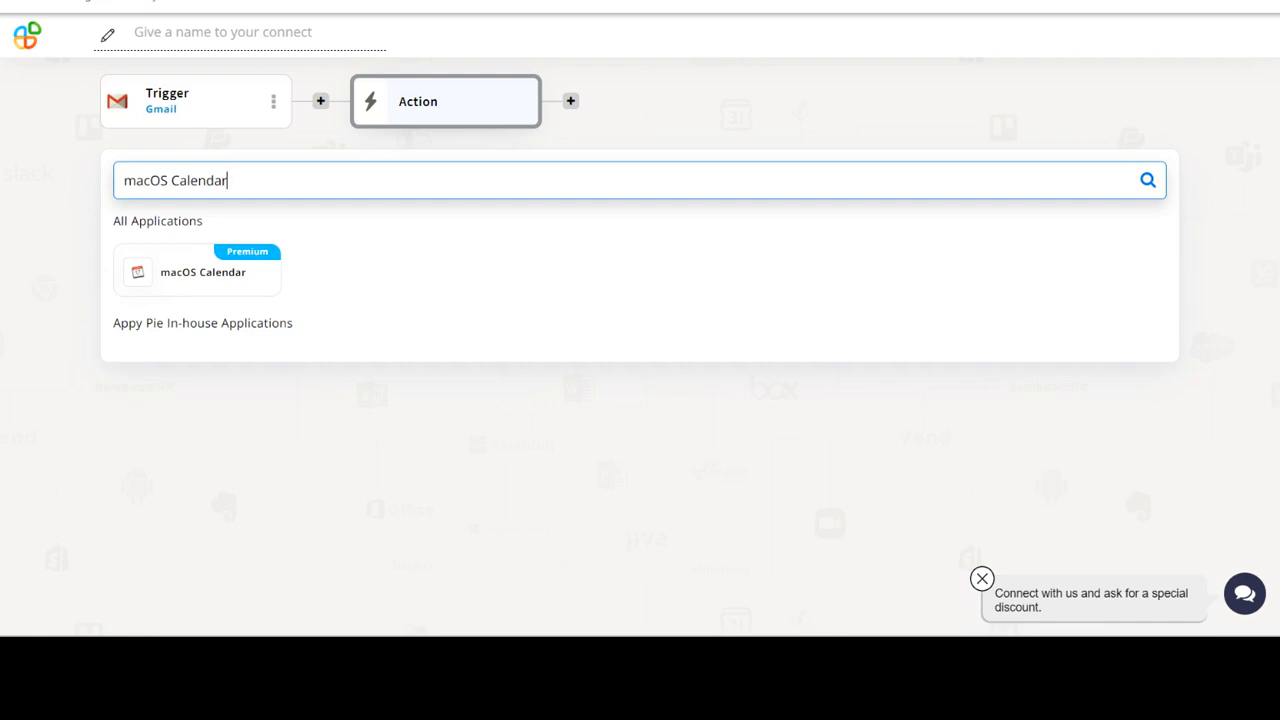
click(203, 271)
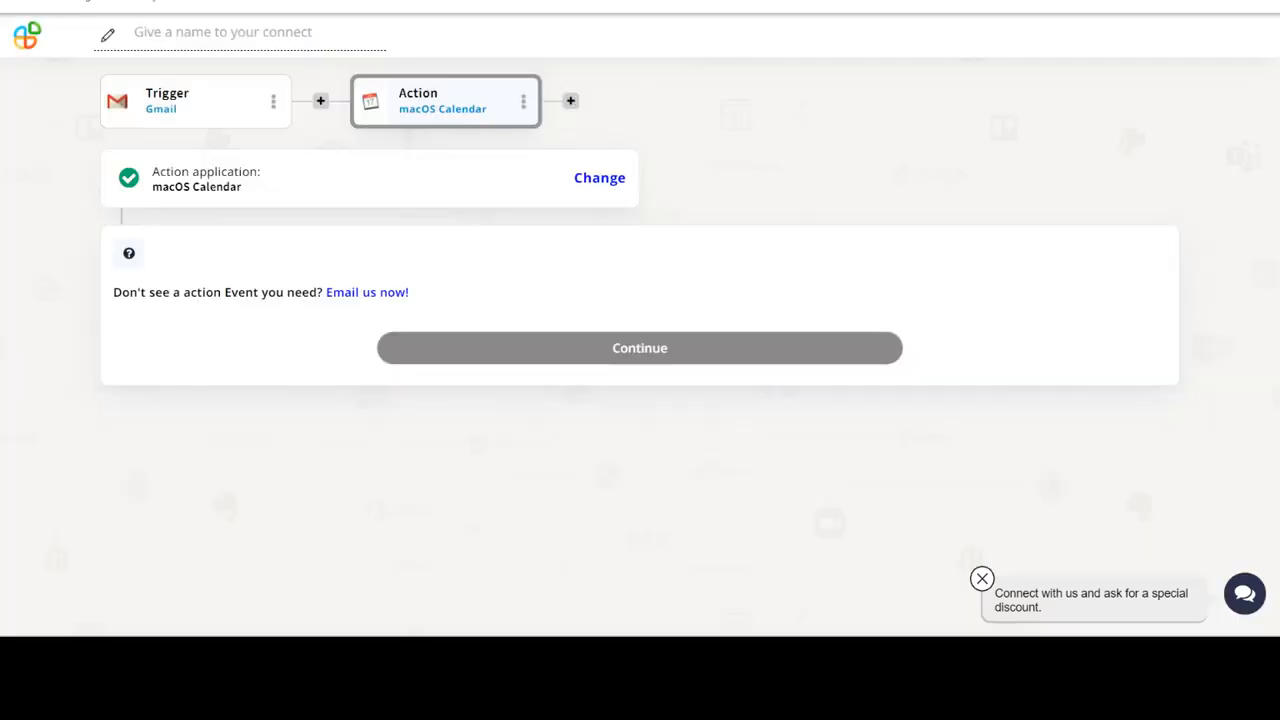